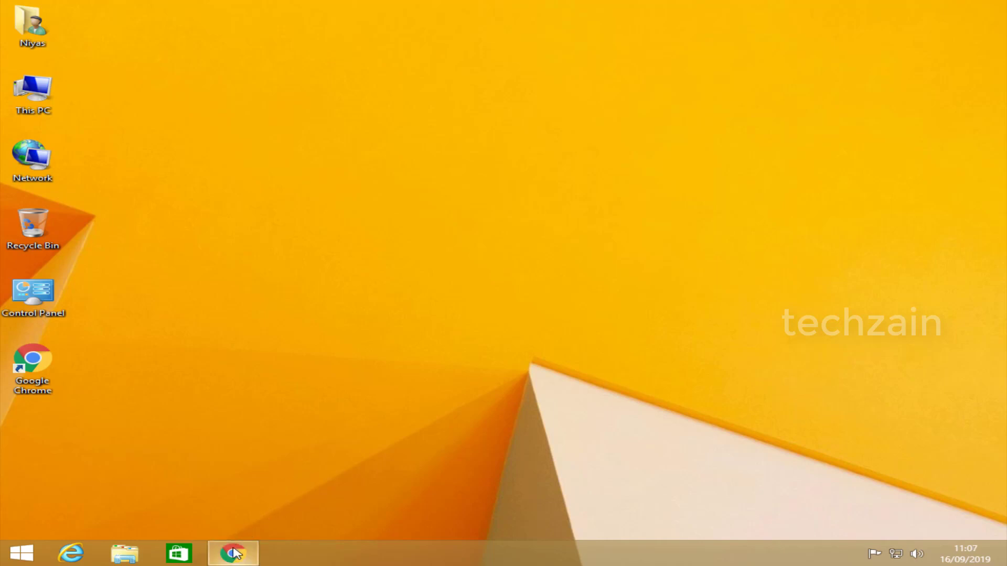
Step: Search Google in Chrome for 'download windows 10 media creation tool'
click(232, 553)
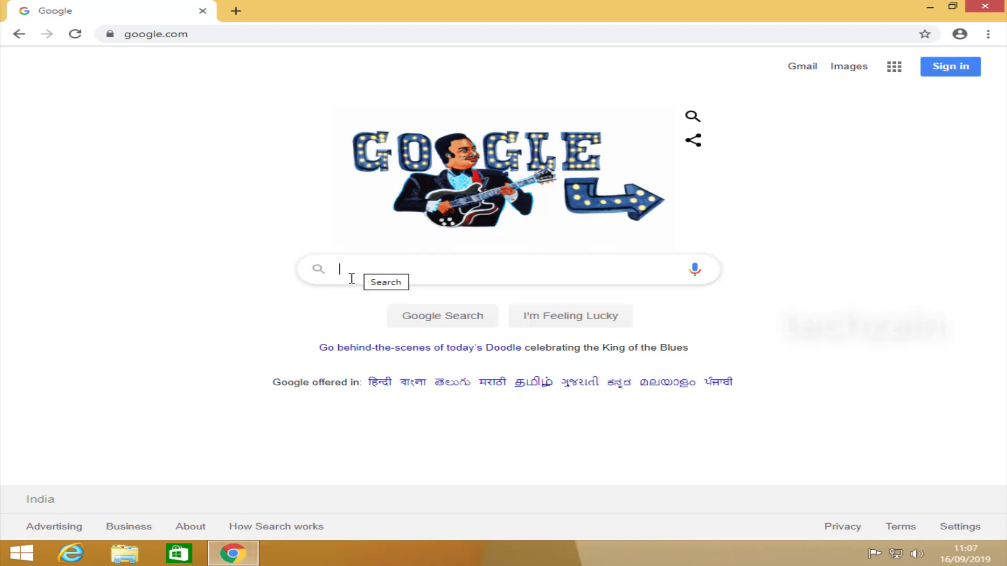
text(download windows 10 media creation tool)
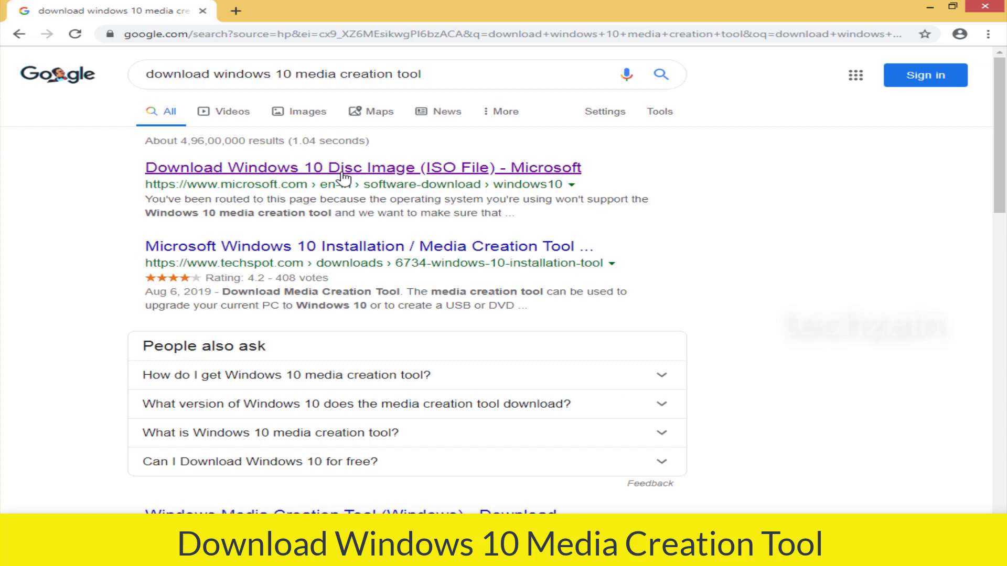
Step: Download MediaCreationTool1903 from Microsoft's Windows 10 page and save it to the Desktop
click(363, 167)
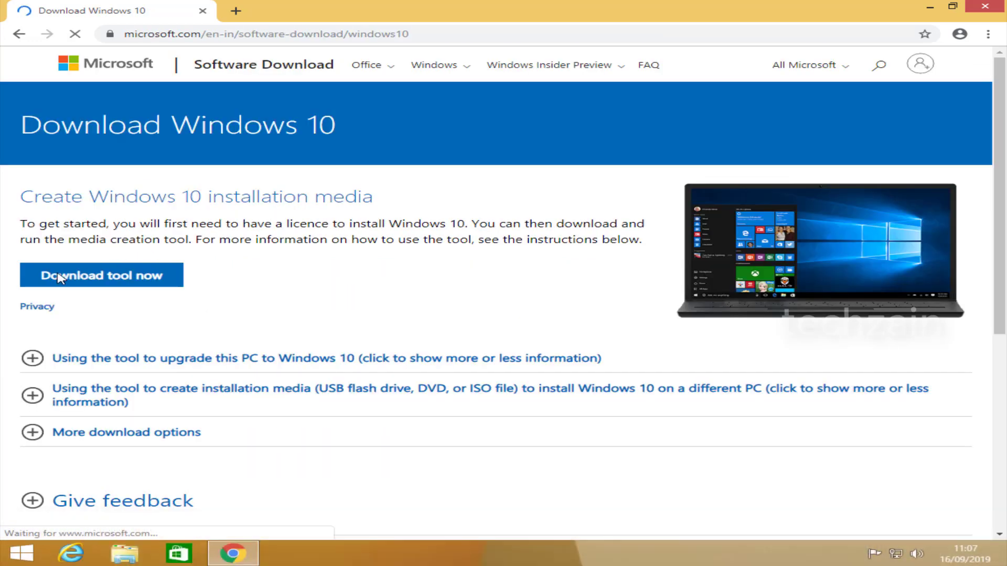
click(100, 275)
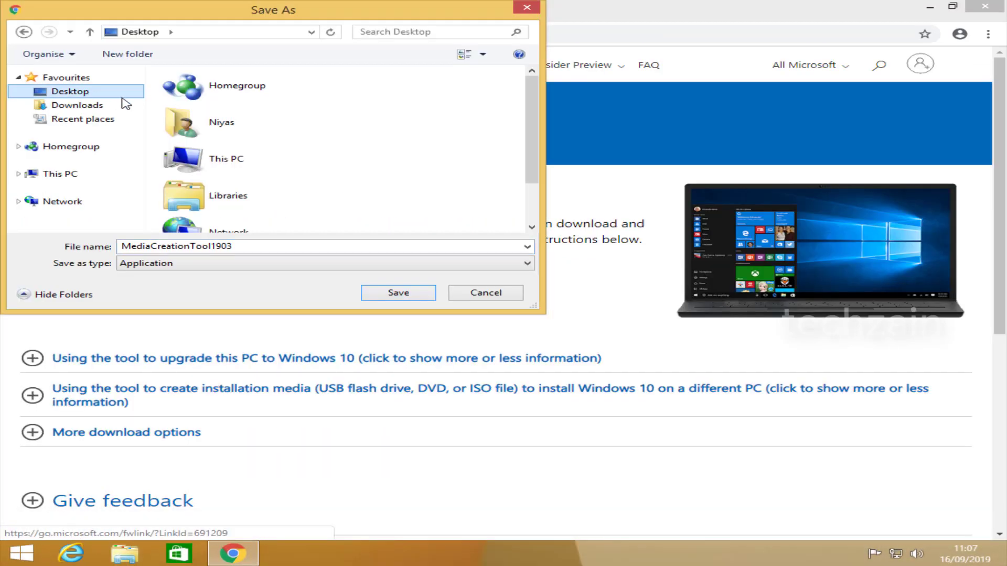
click(398, 292)
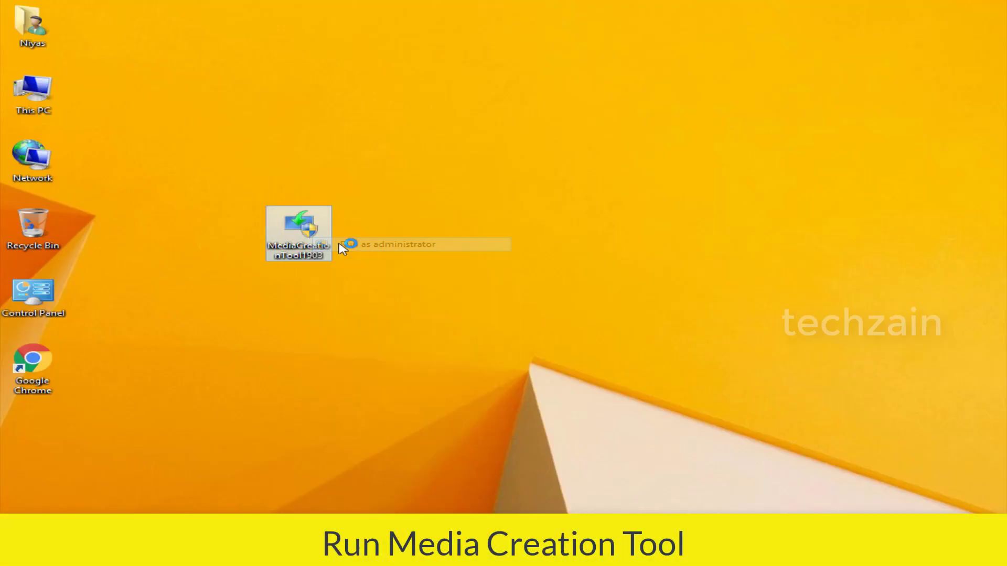
Step: Launch MediaCreationTool1903, accept the licence terms and proceed with 'Upgrade this PC now'
double_click(298, 232)
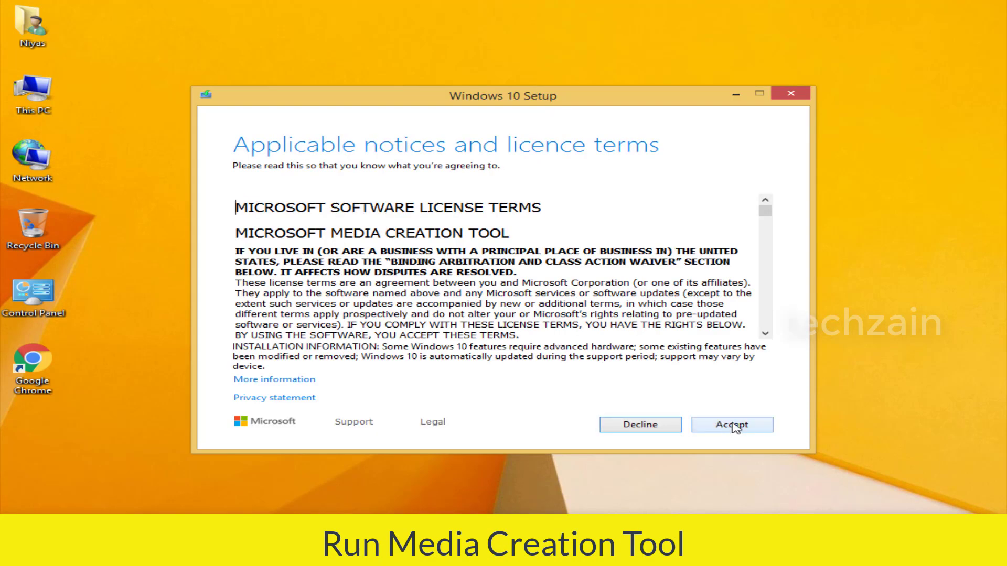
click(731, 424)
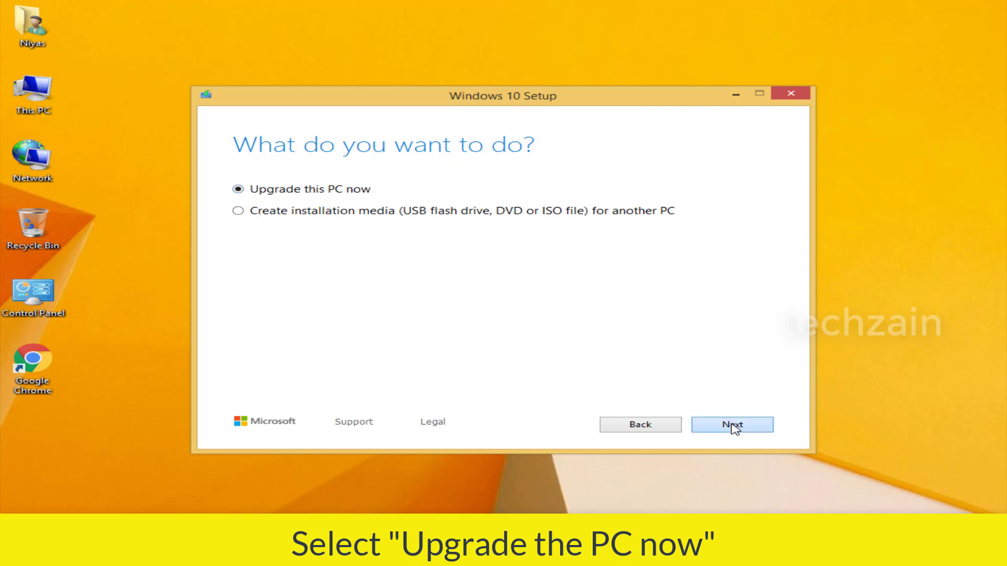
click(730, 424)
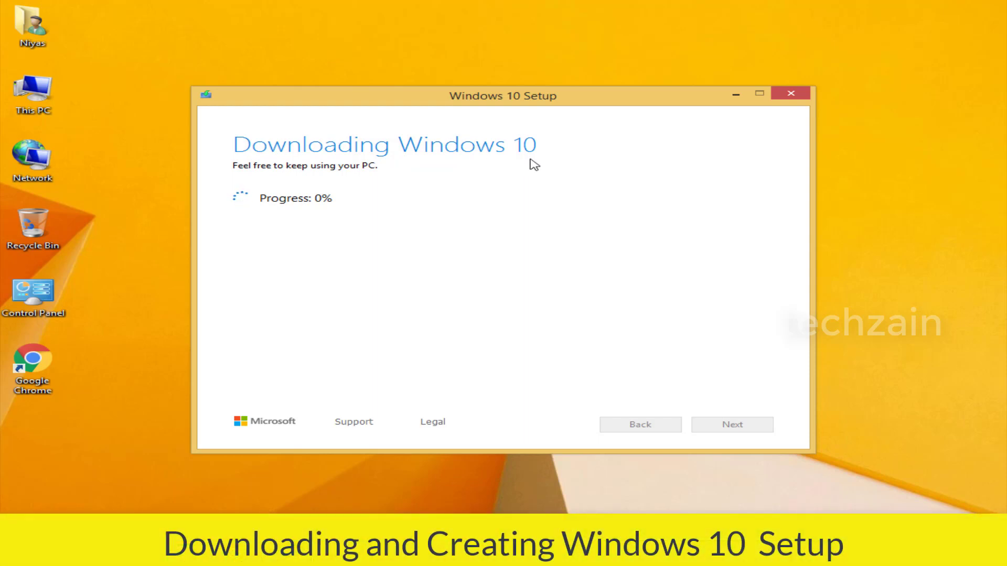
mouse_move(615, 335)
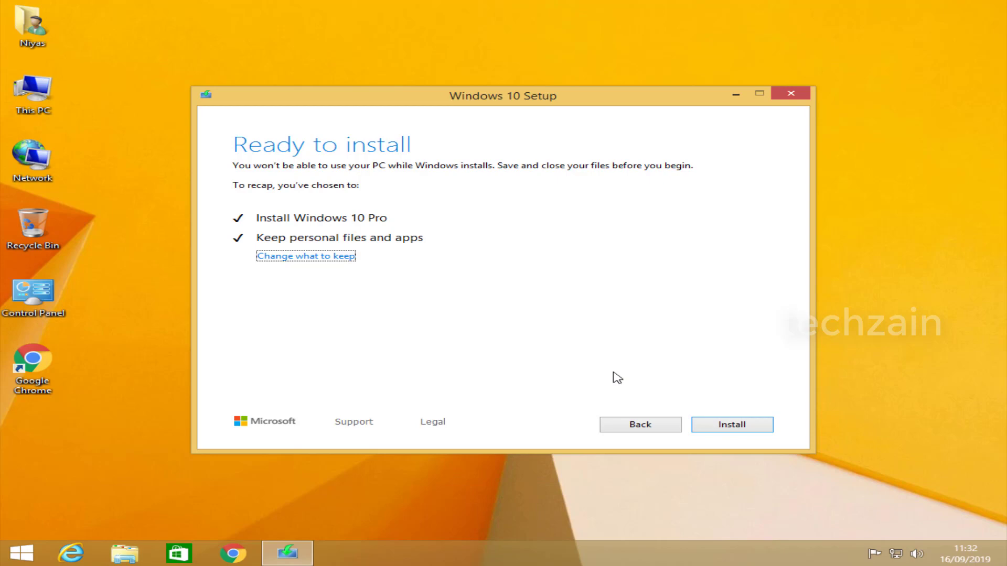
mouse_move(672, 394)
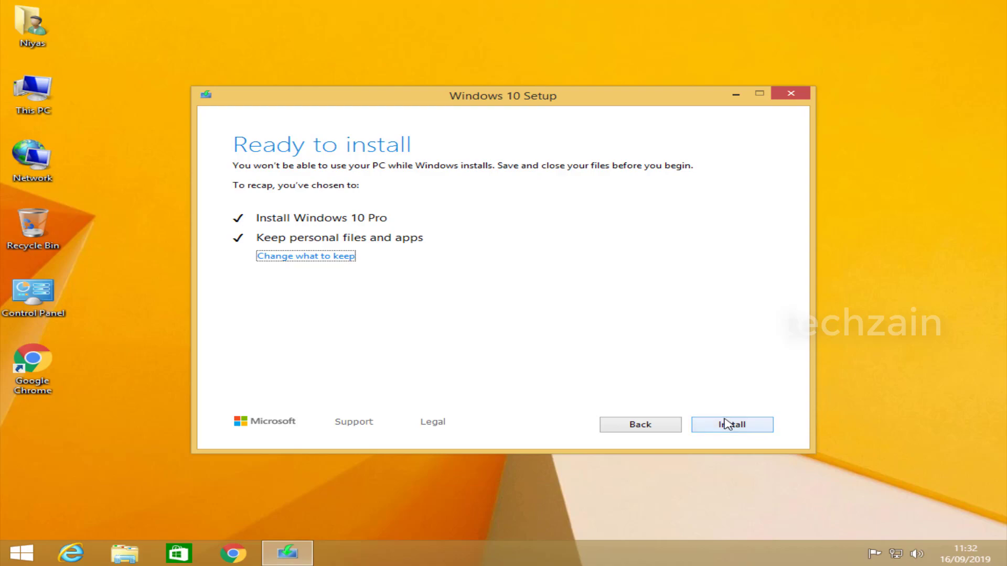
Step: Begin the Windows 10 Pro installation from the 'Ready to install' page, keeping files and apps
click(732, 424)
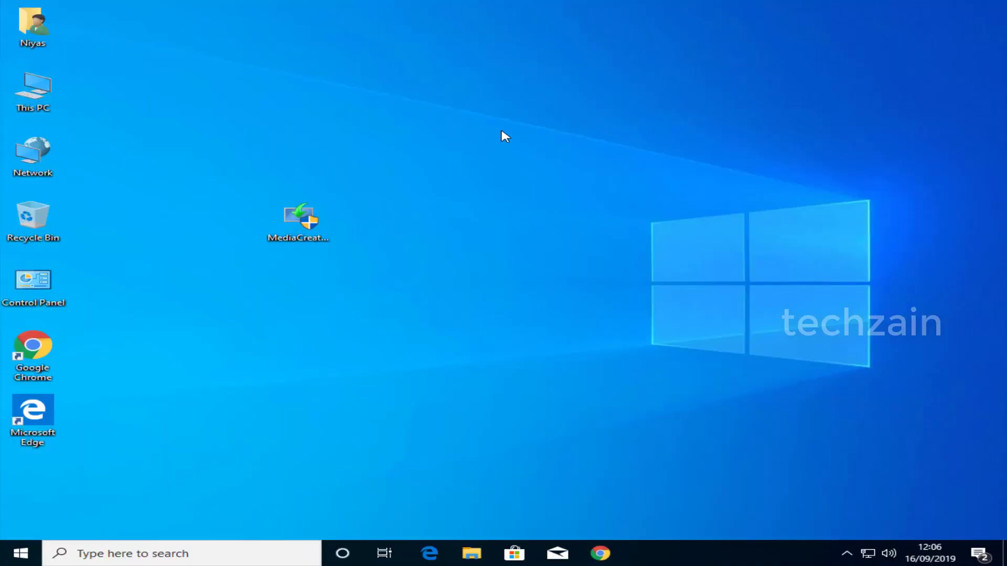
mouse_move(195, 95)
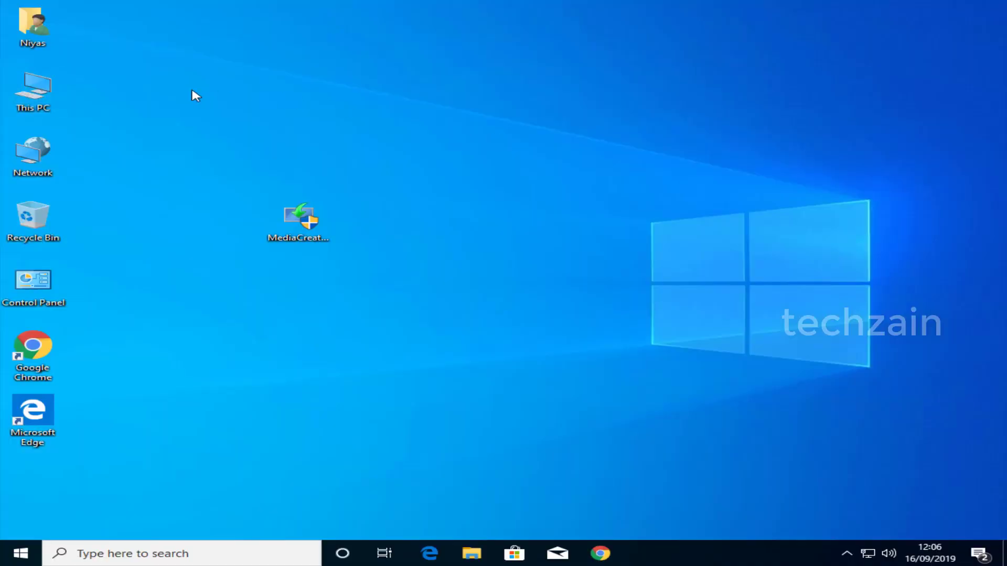
right_click(32, 87)
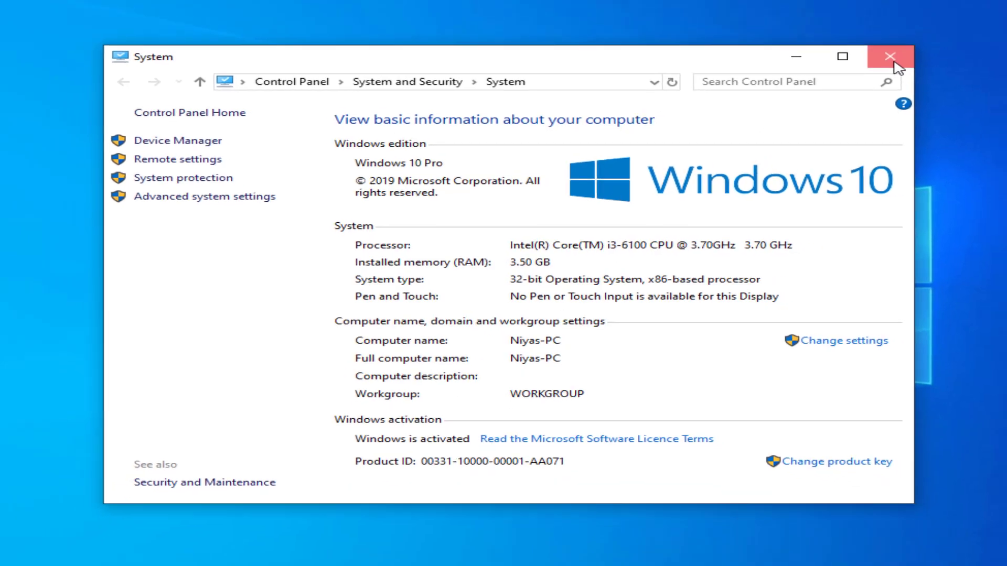
click(889, 57)
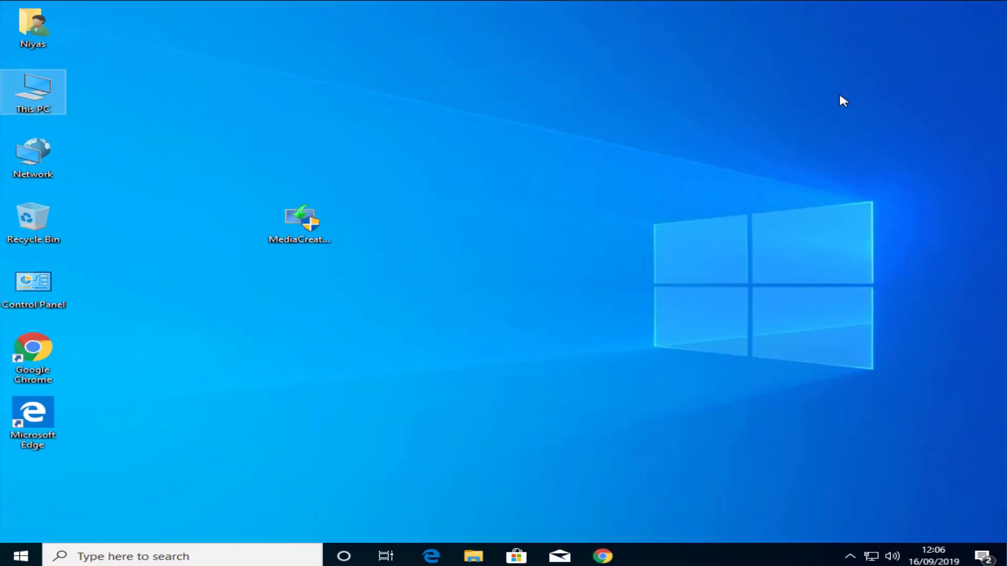